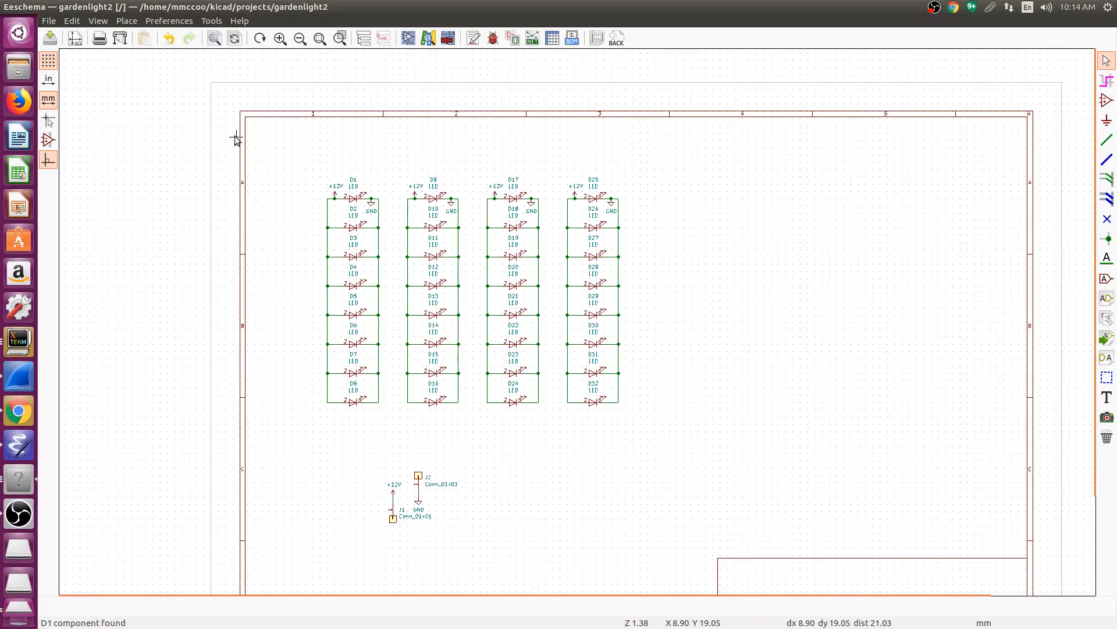
Read the current netlist into the board so LED and connector footprints appear in rows
click(531, 37)
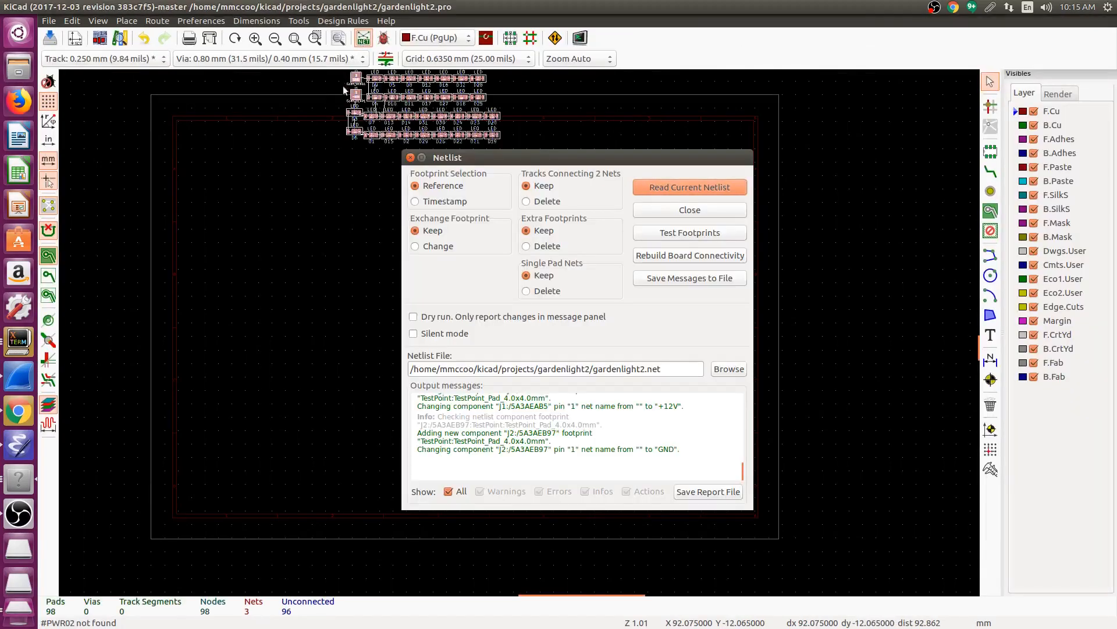
click(689, 209)
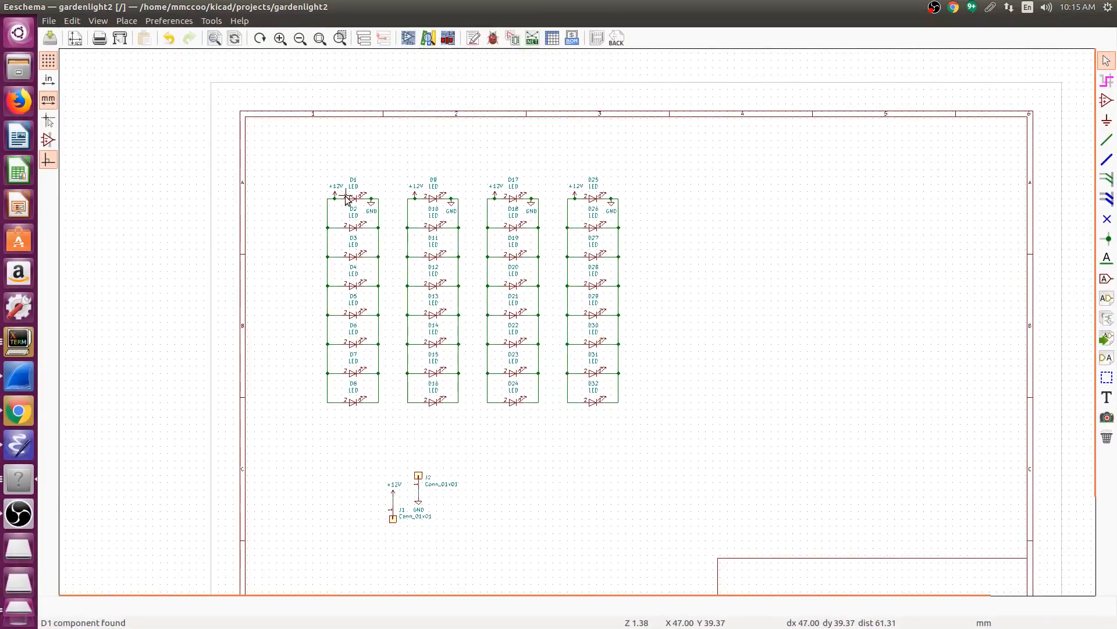
mouse_move(342, 257)
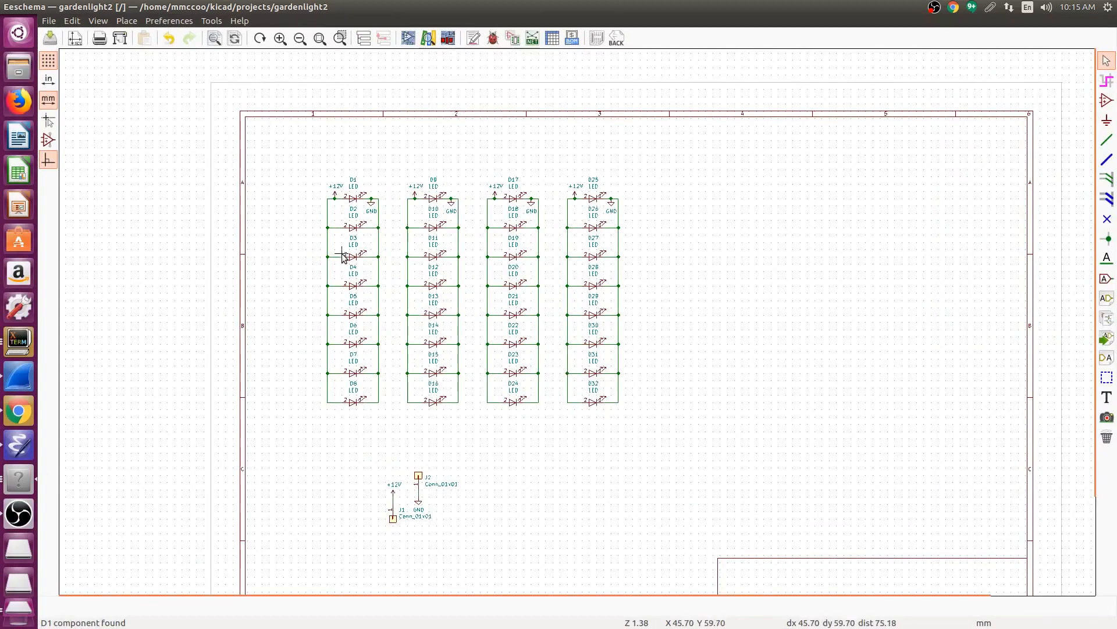
mouse_move(537, 267)
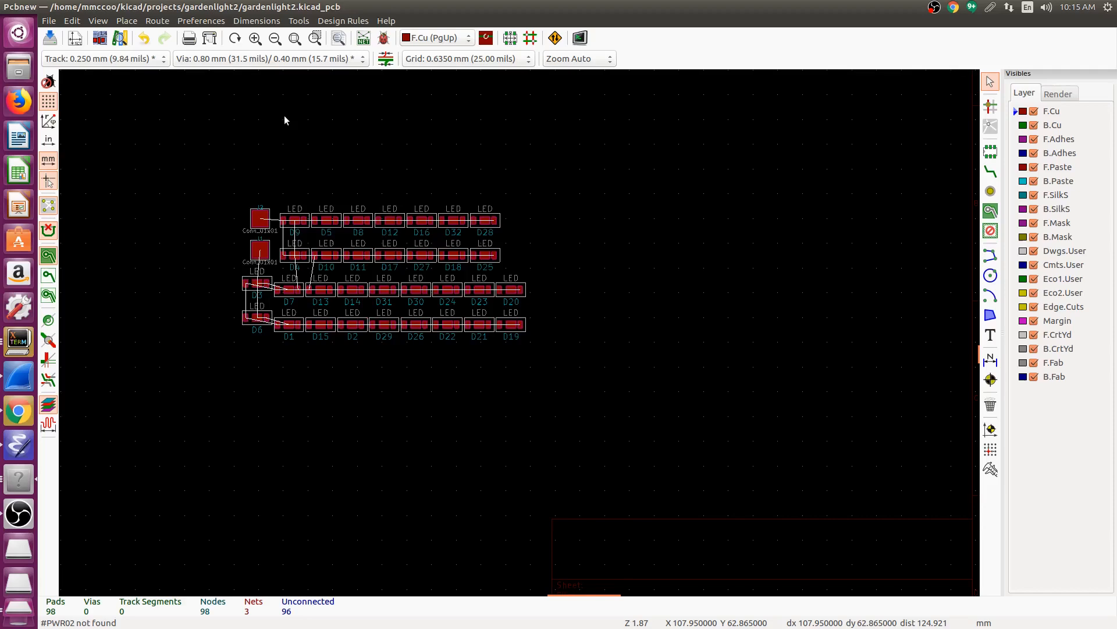
click(299, 20)
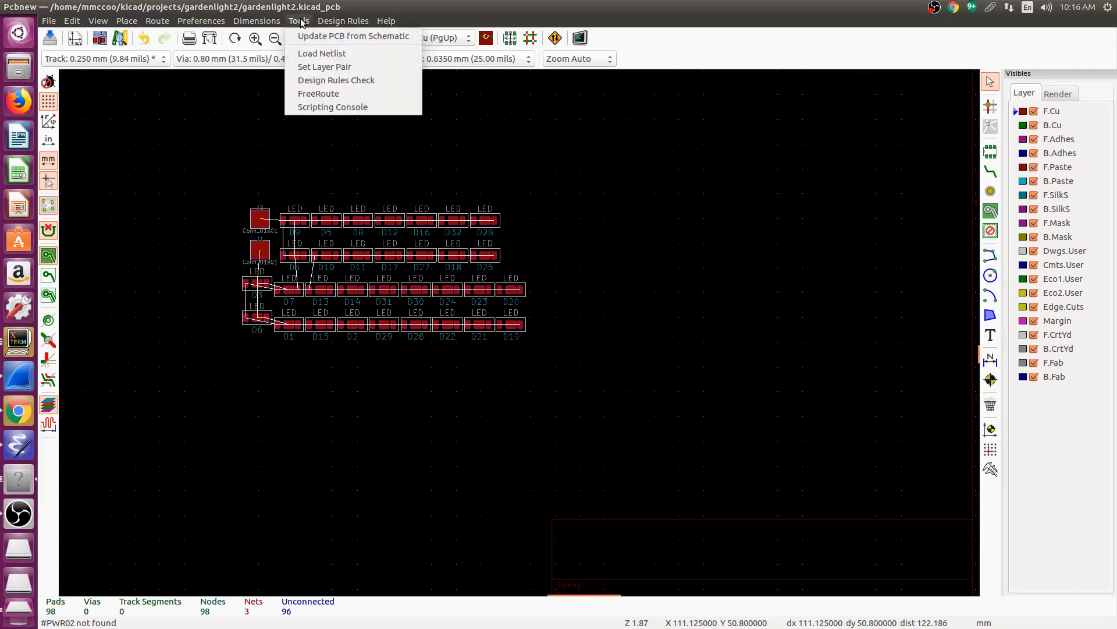
Execfile place_by_sch.py in the Python scripting console, then close the shell
click(331, 106)
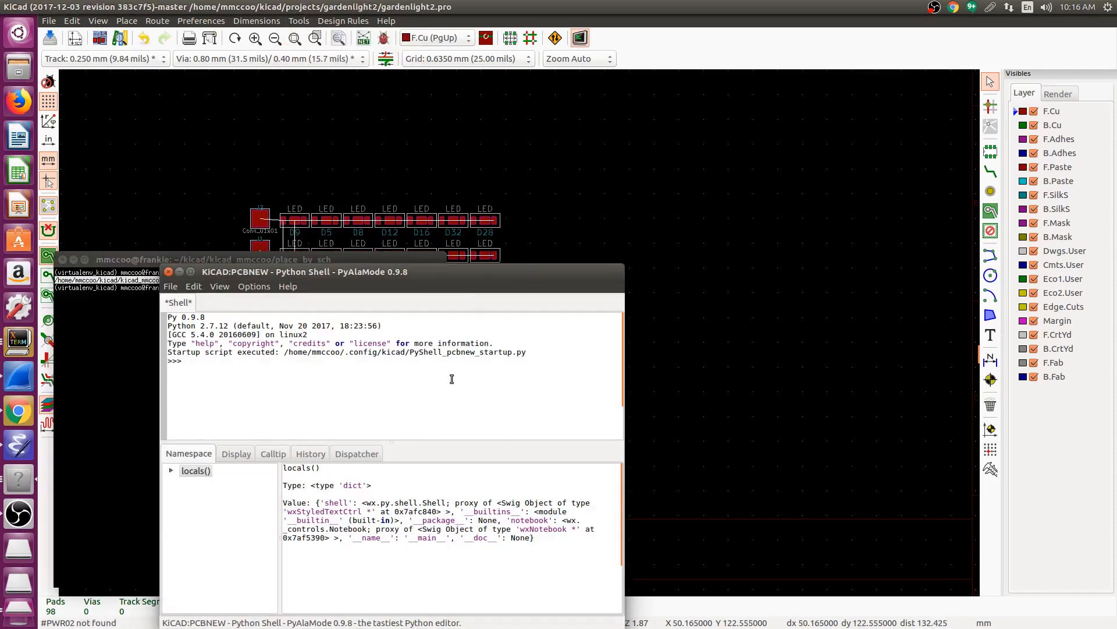
text(exec)
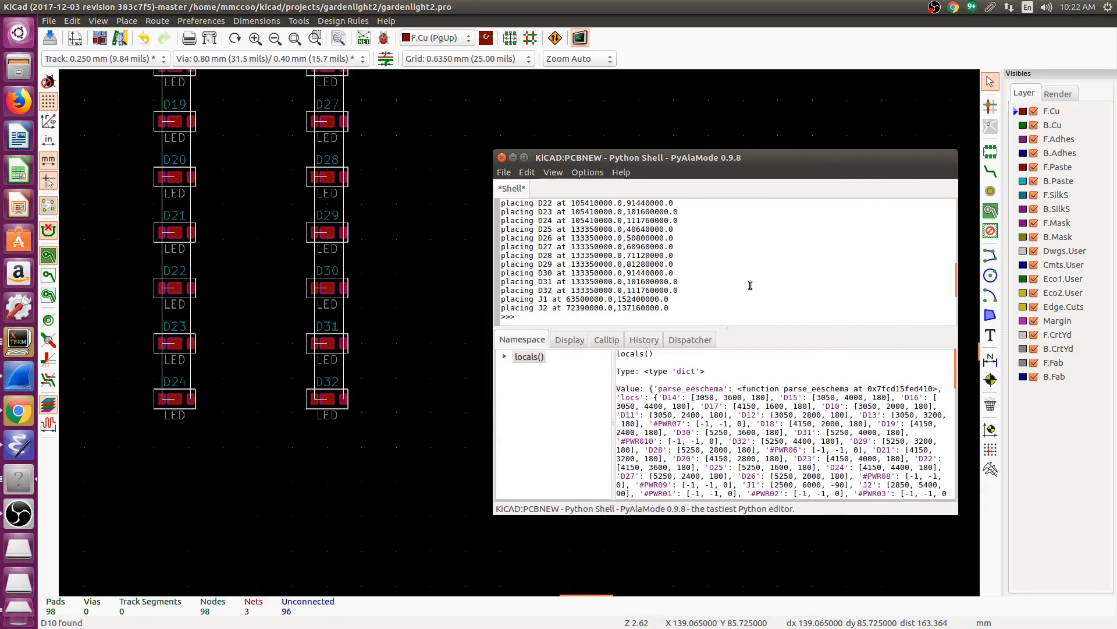
click(642, 339)
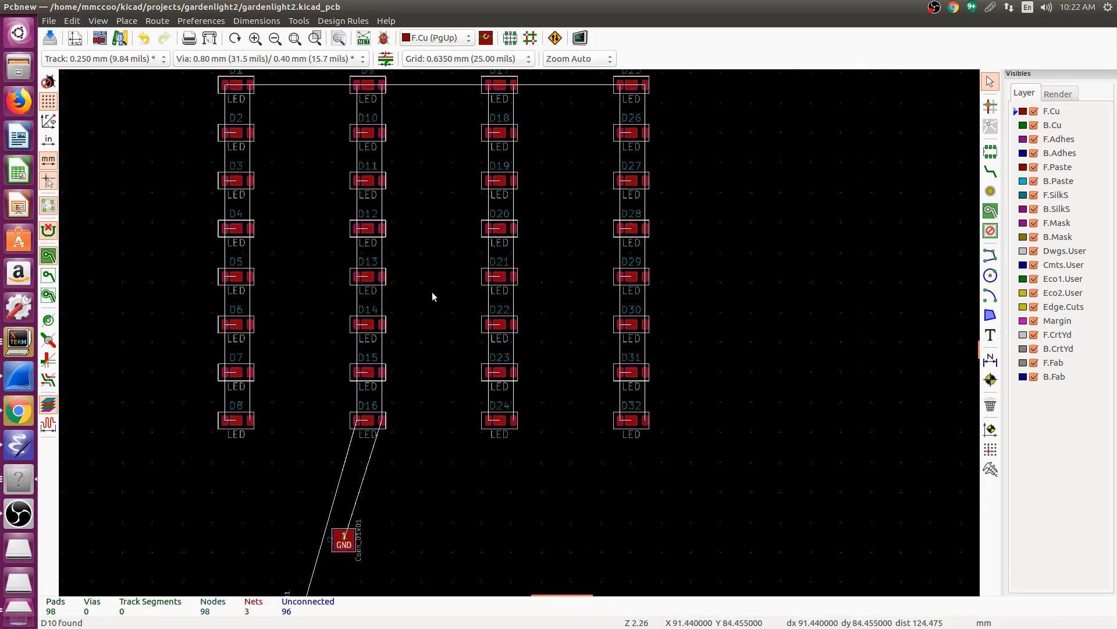
mouse_move(389, 219)
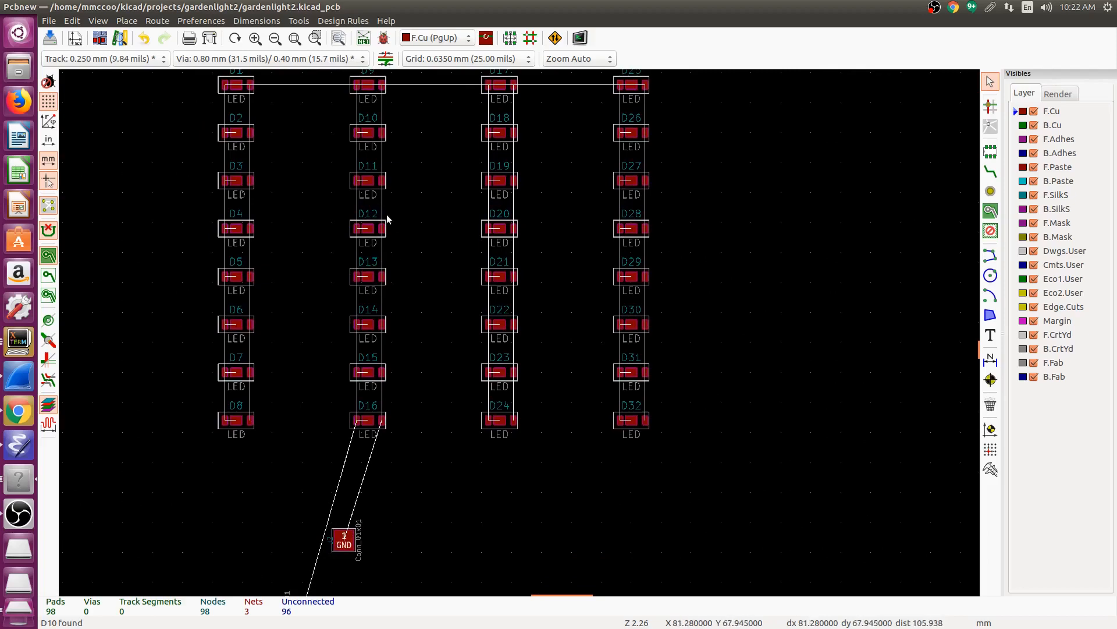
mouse_move(374, 239)
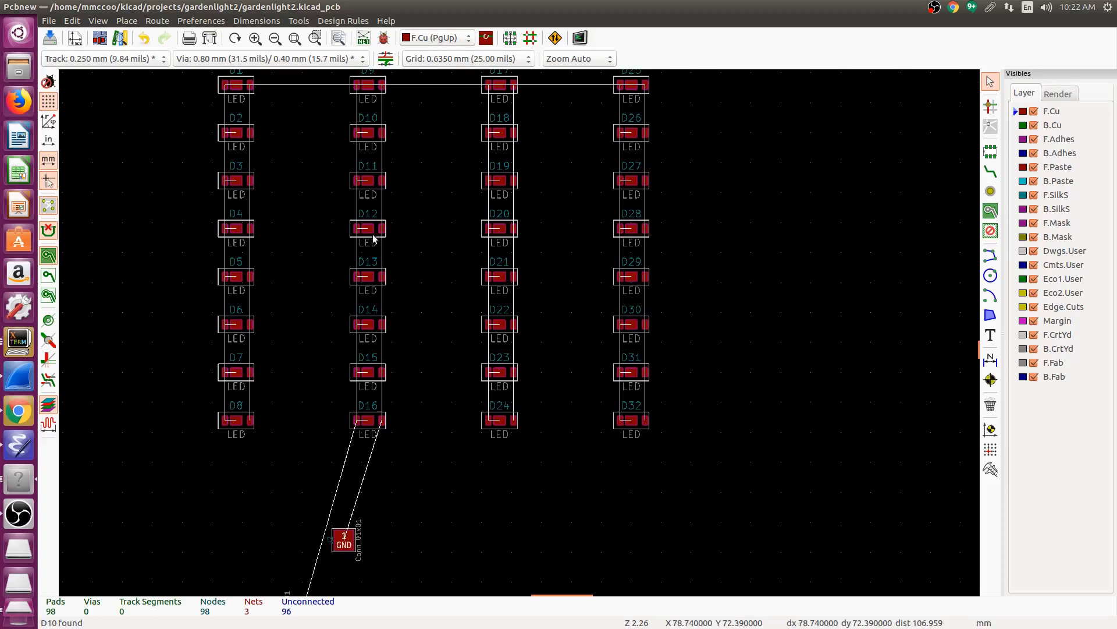
mouse_move(4, 499)
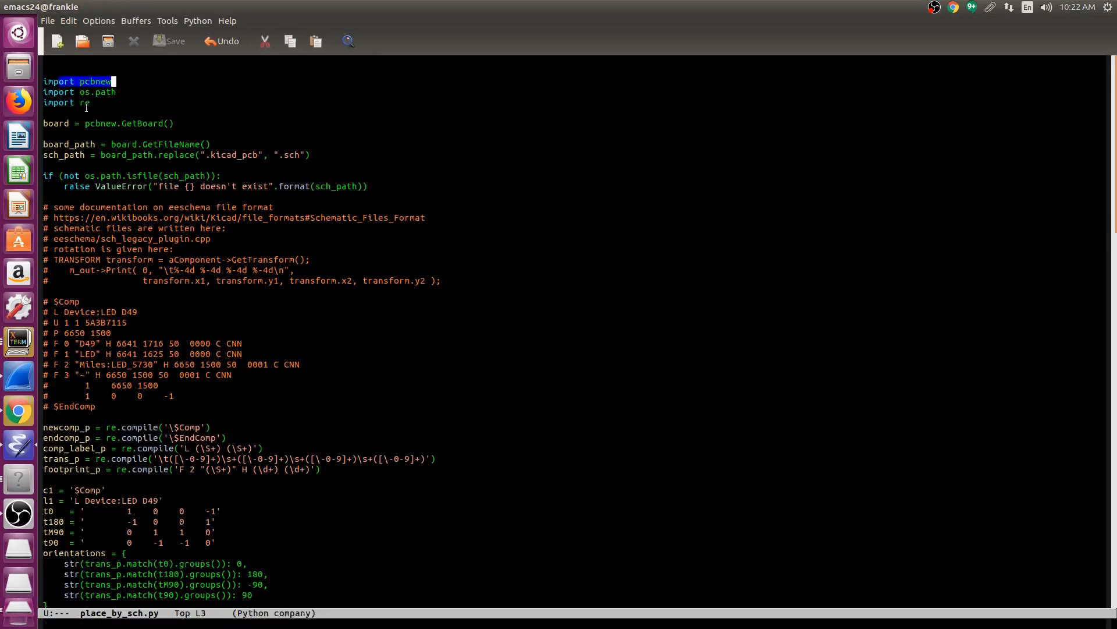
click(143, 124)
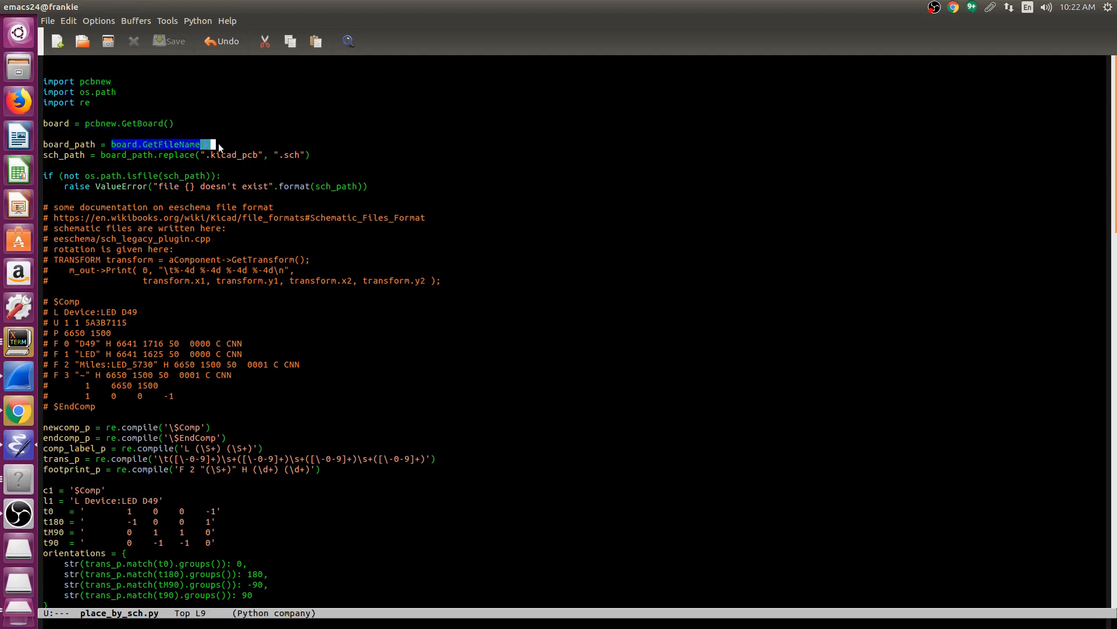
mouse_move(253, 159)
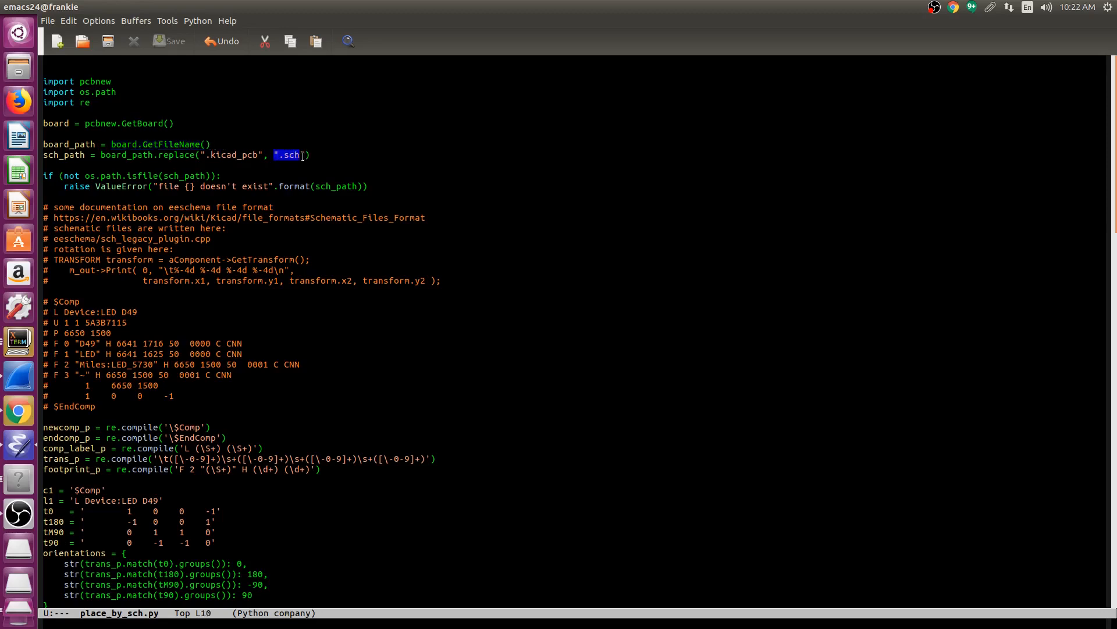
scroll(down, 3)
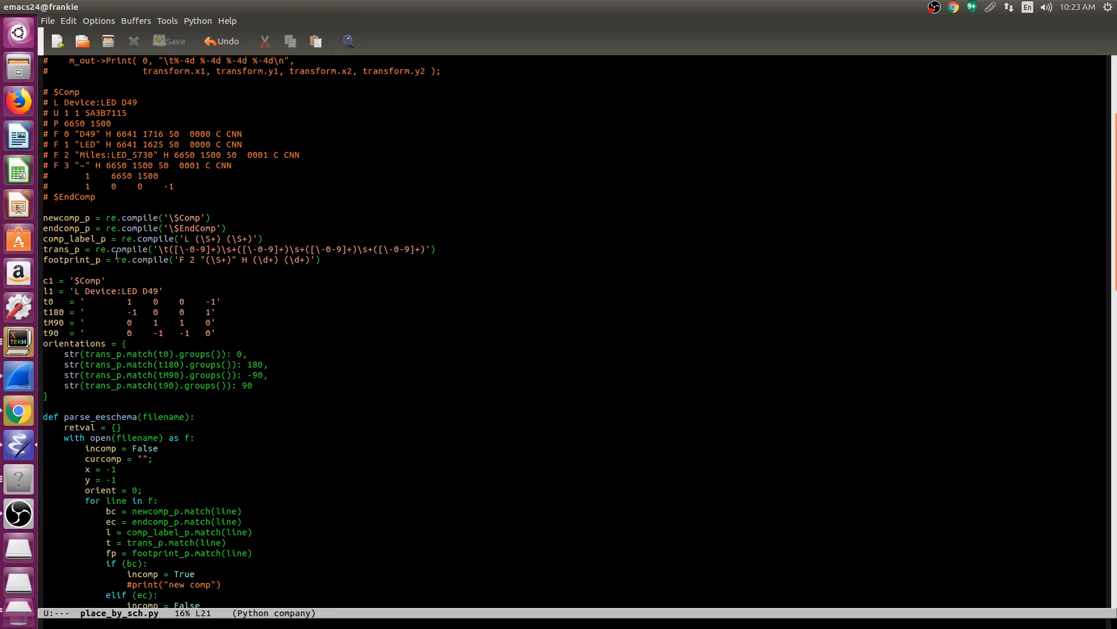
click(51, 92)
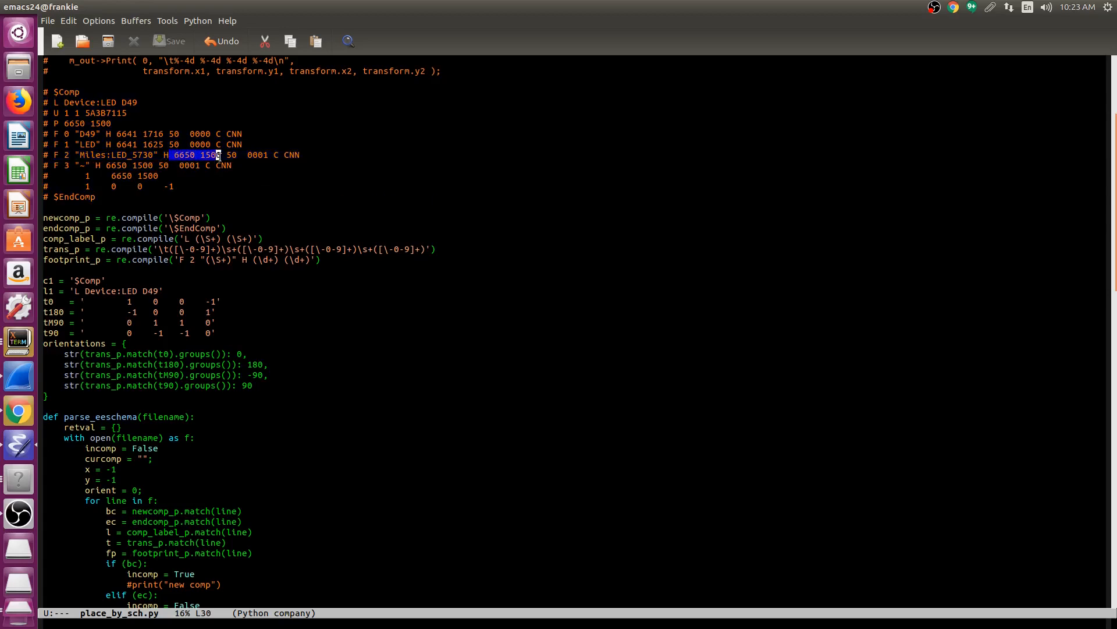
click(89, 187)
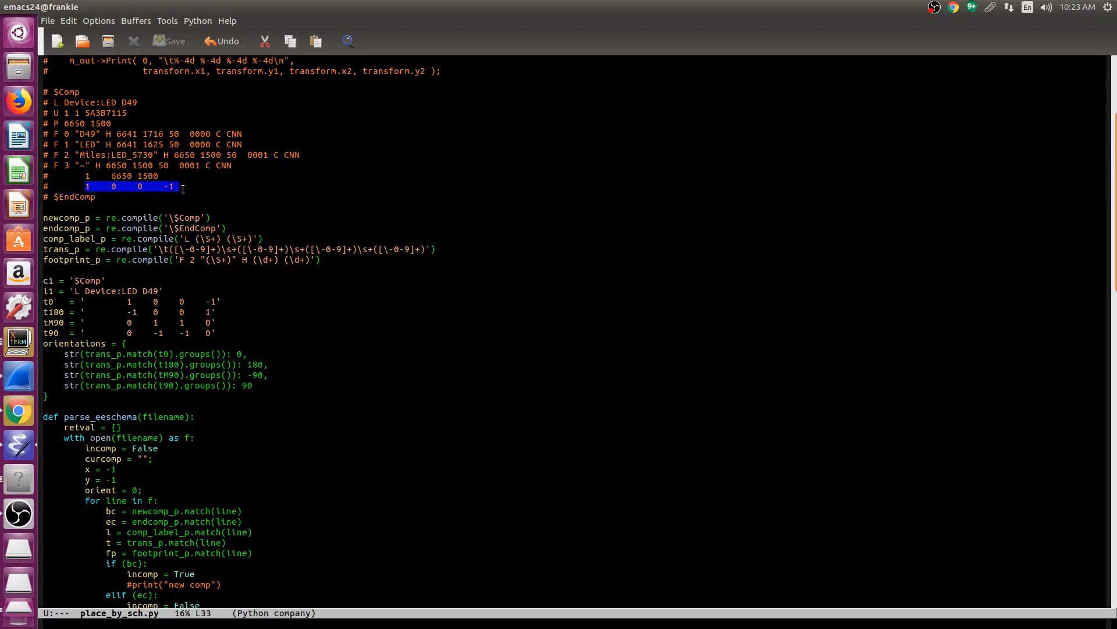
mouse_move(82, 216)
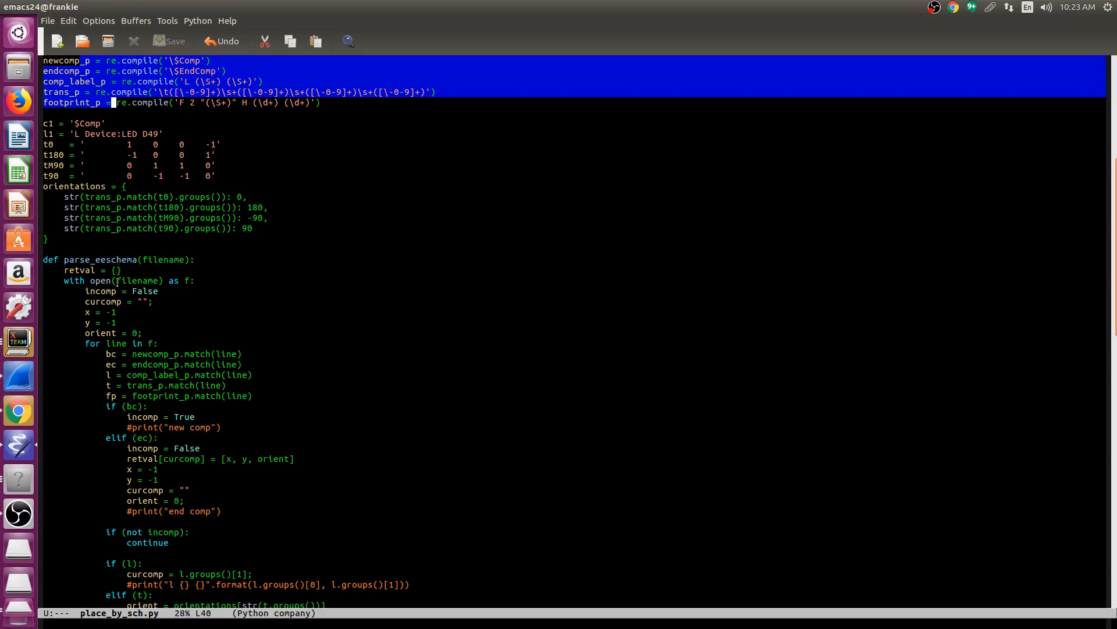
scroll(down, 3)
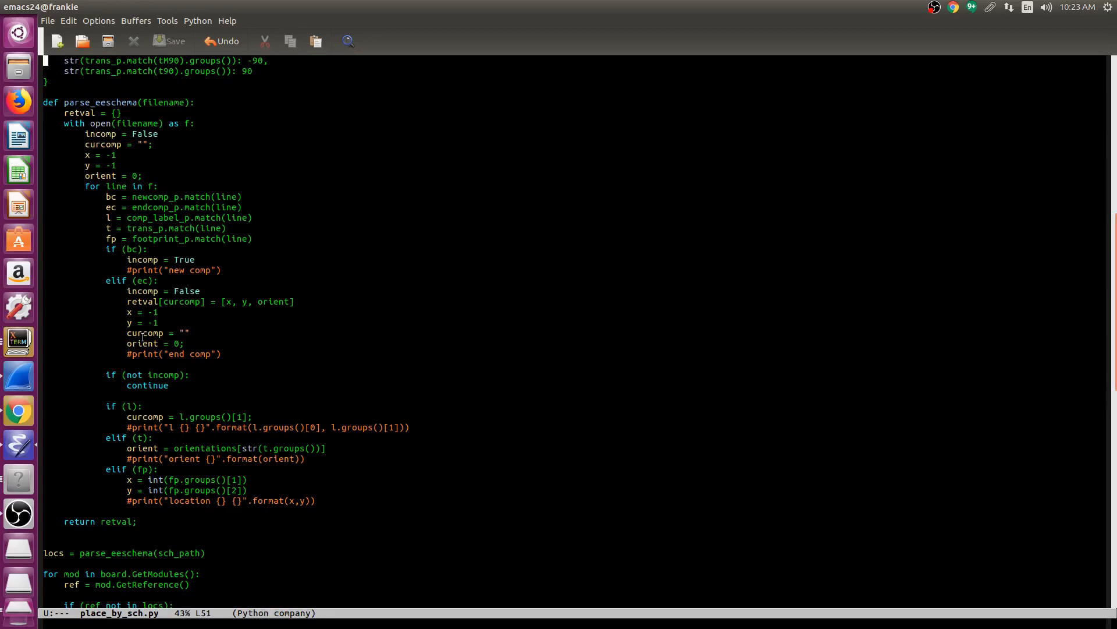
scroll(down, 3)
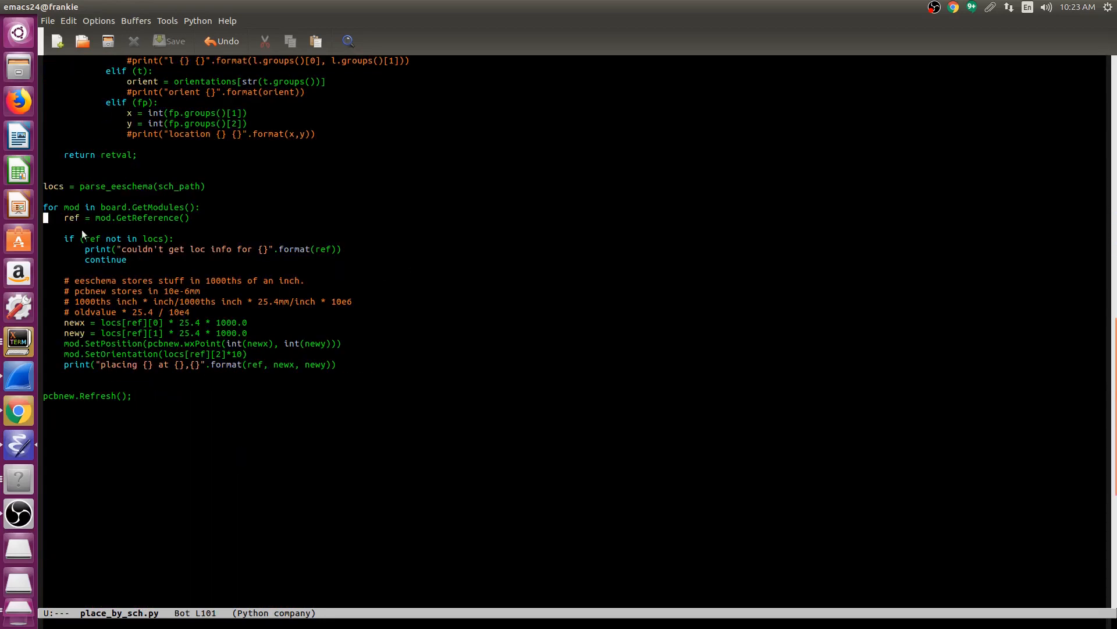
mouse_move(91, 241)
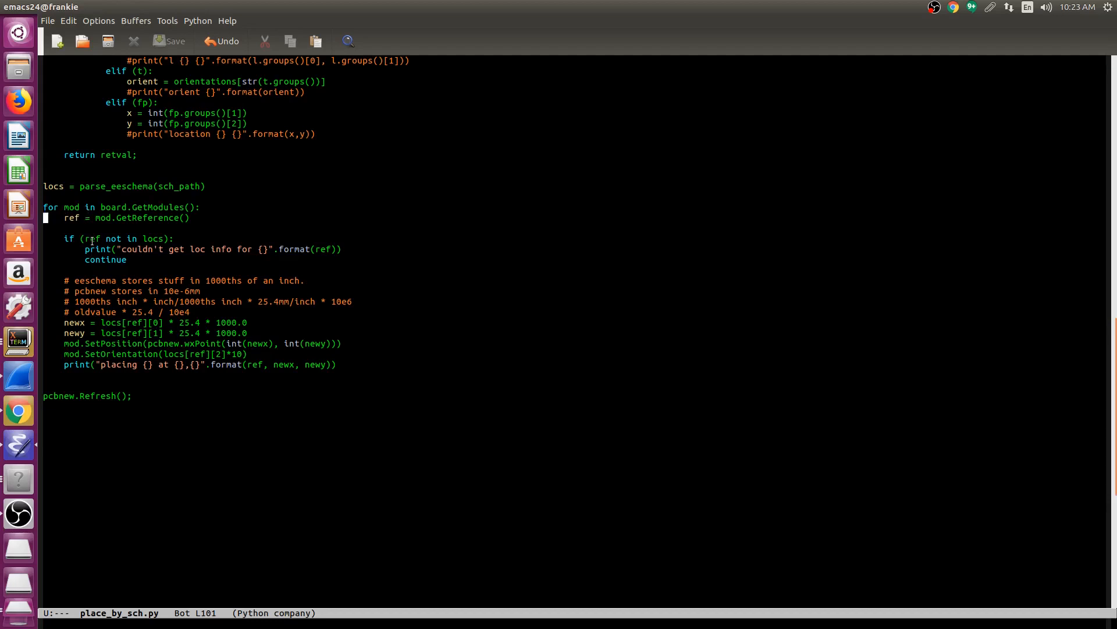